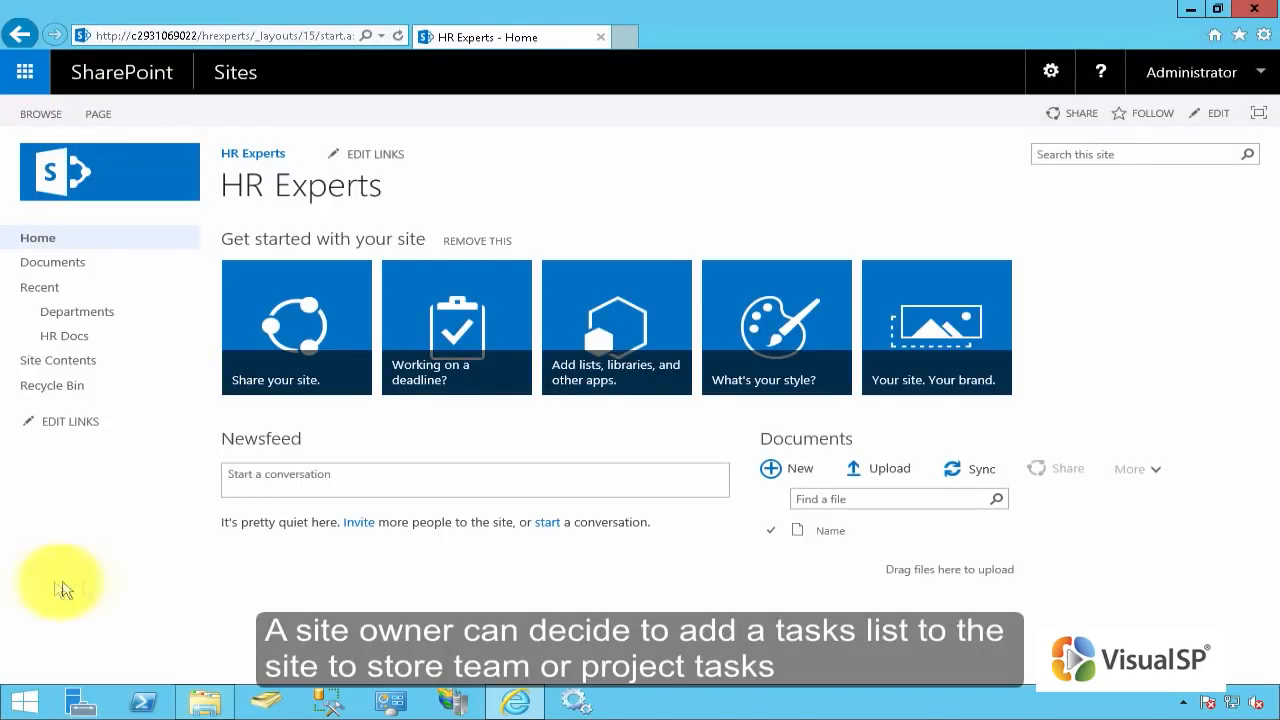
mouse_move(190, 584)
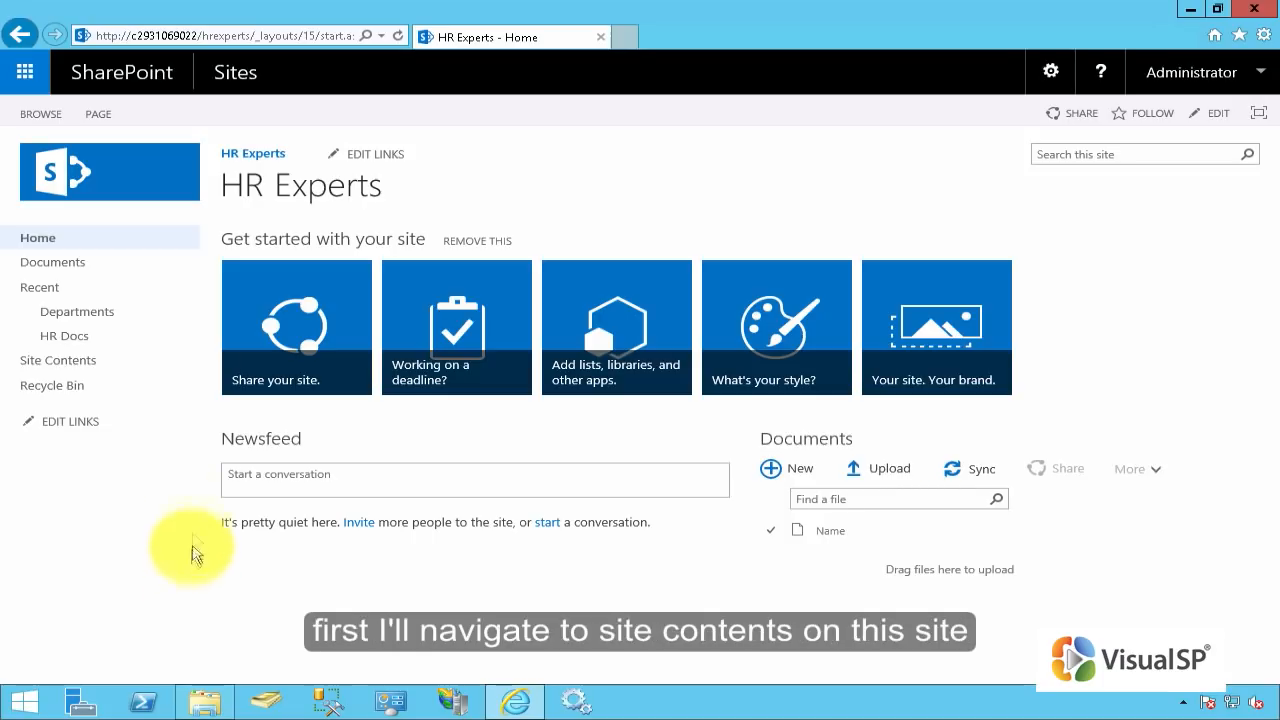
- From Site Contents, start adding an app to reach the HR Experts app catalogue
left_click(58, 360)
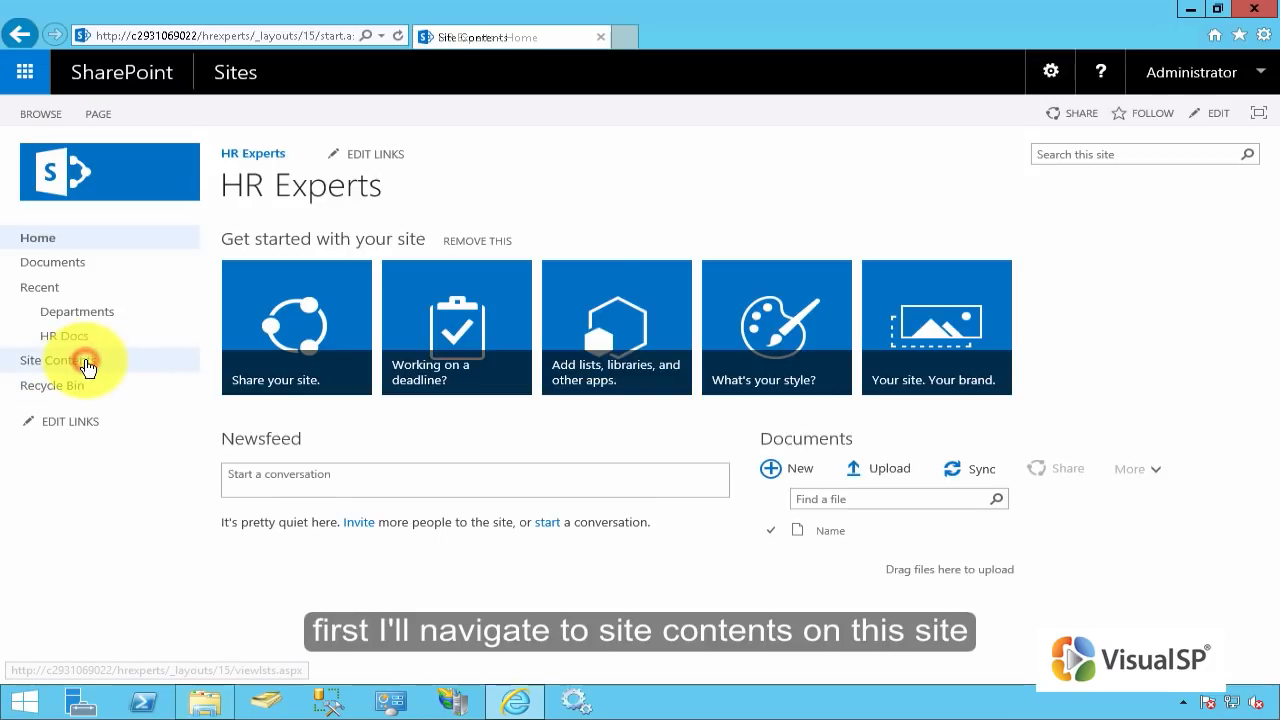
left_click(58, 360)
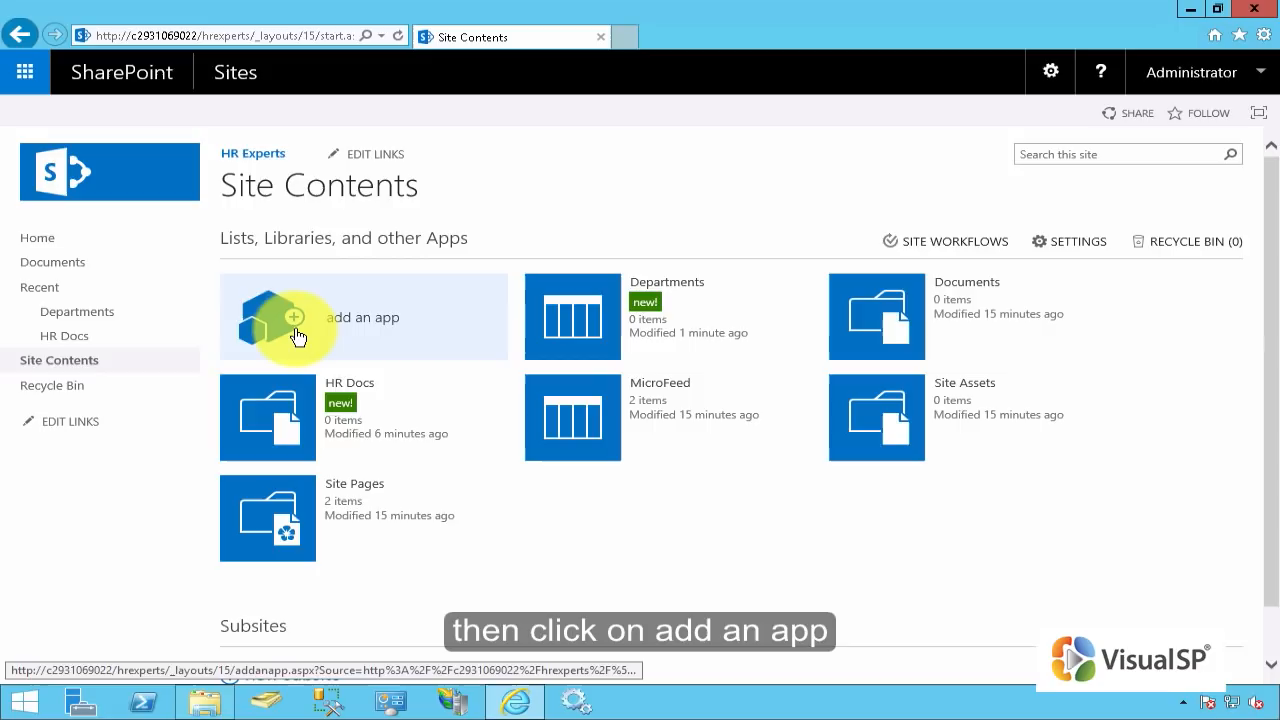
left_click(300, 336)
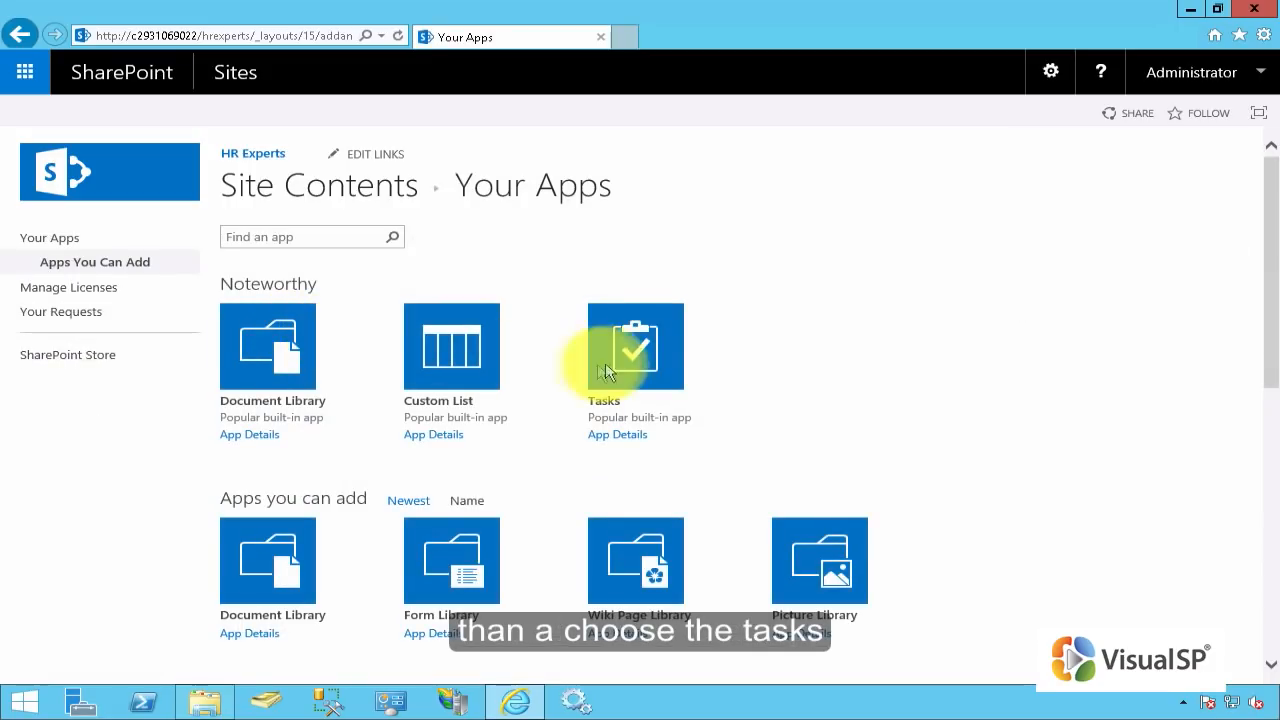
- Add a Tasks app named 'Team Tasks' and create the list
left_click(636, 346)
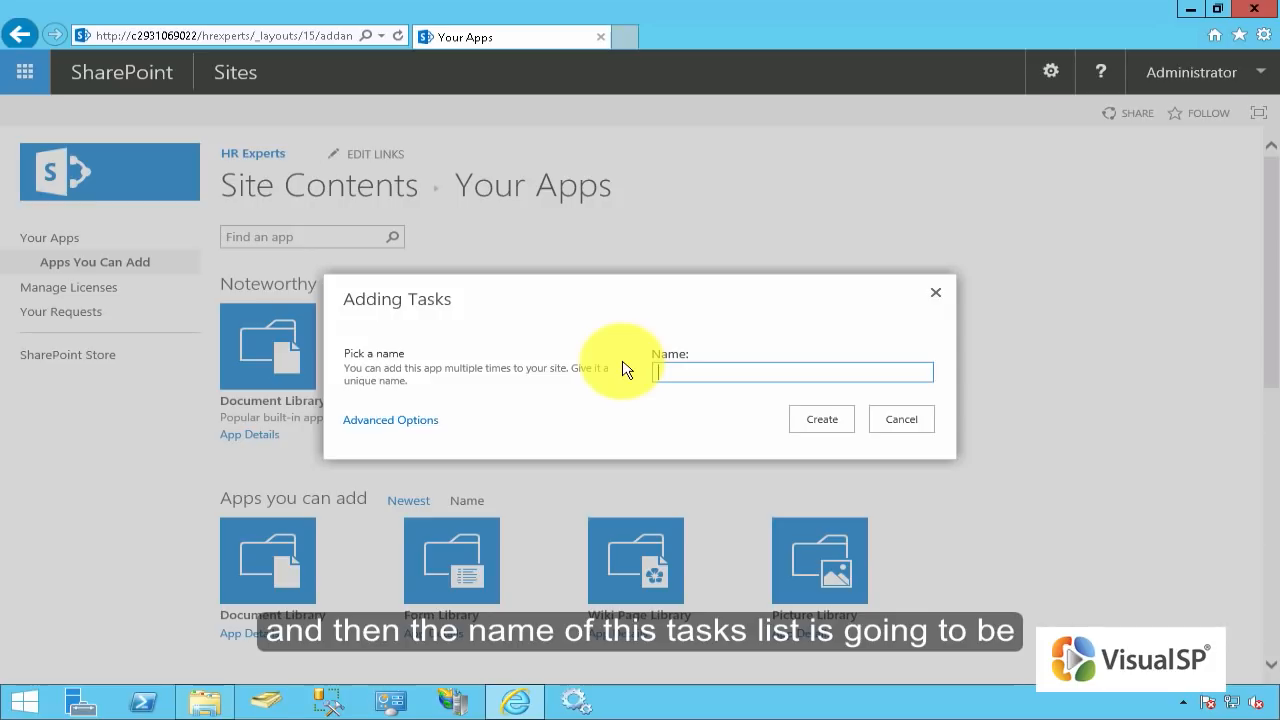
type("Team Tasks")
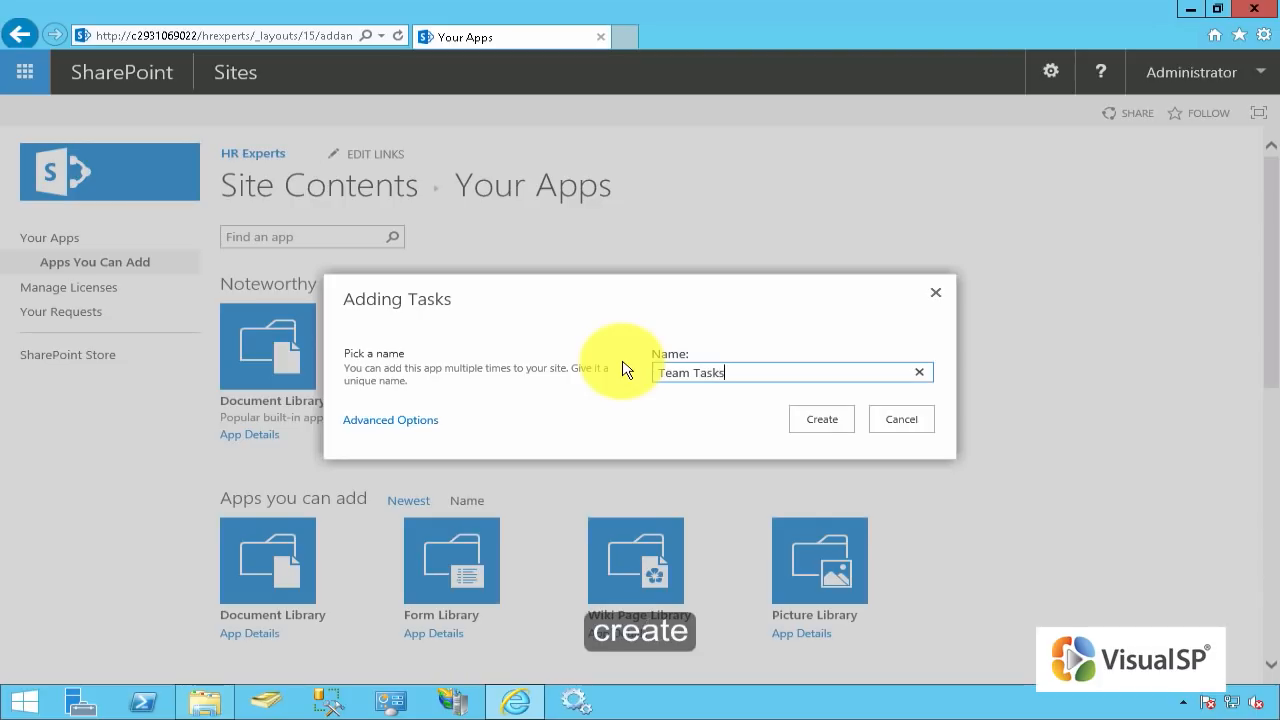
left_click(820, 418)
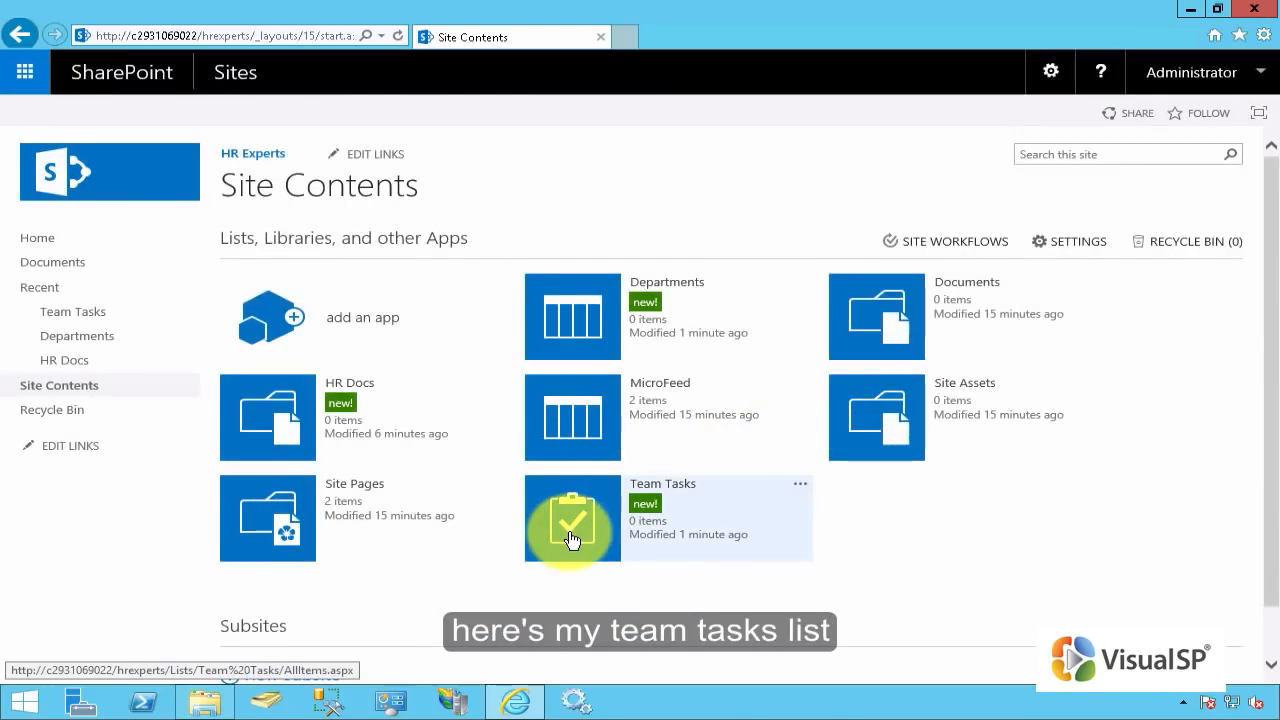
- Open the Team Tasks list from Site Contents to show its empty timeline
left_click(572, 518)
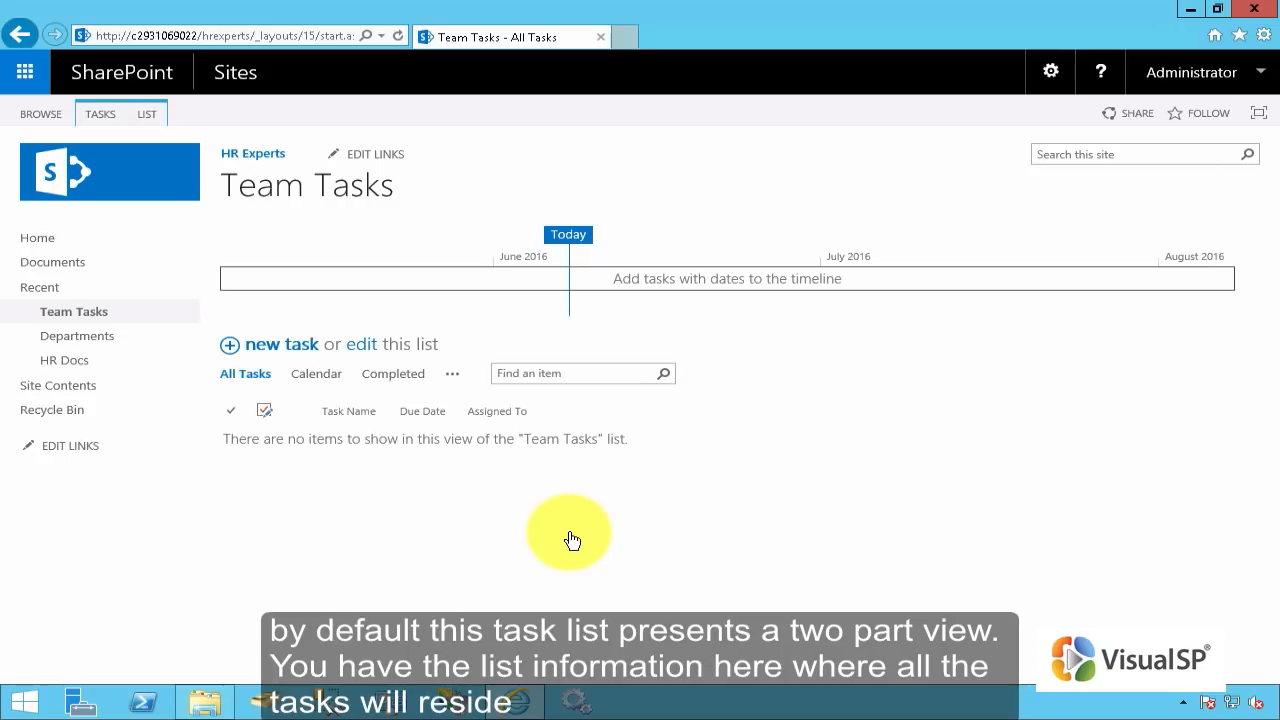
mouse_move(428, 468)
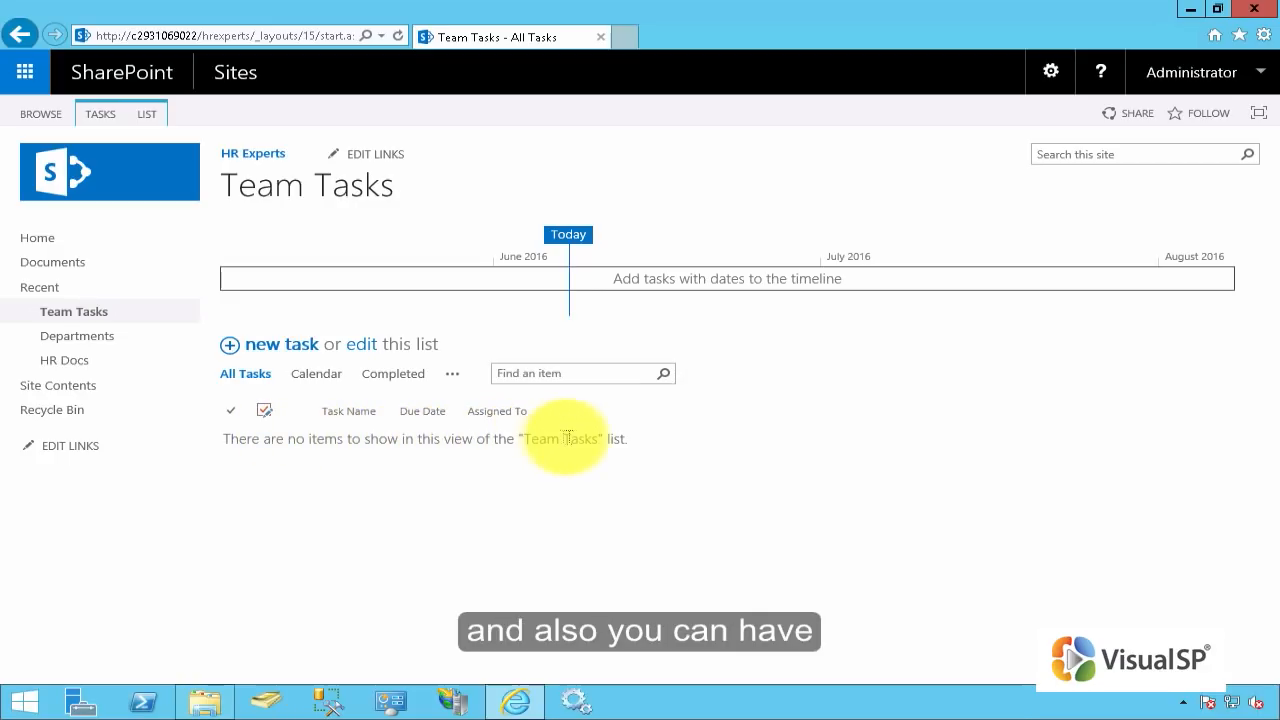
mouse_move(576, 436)
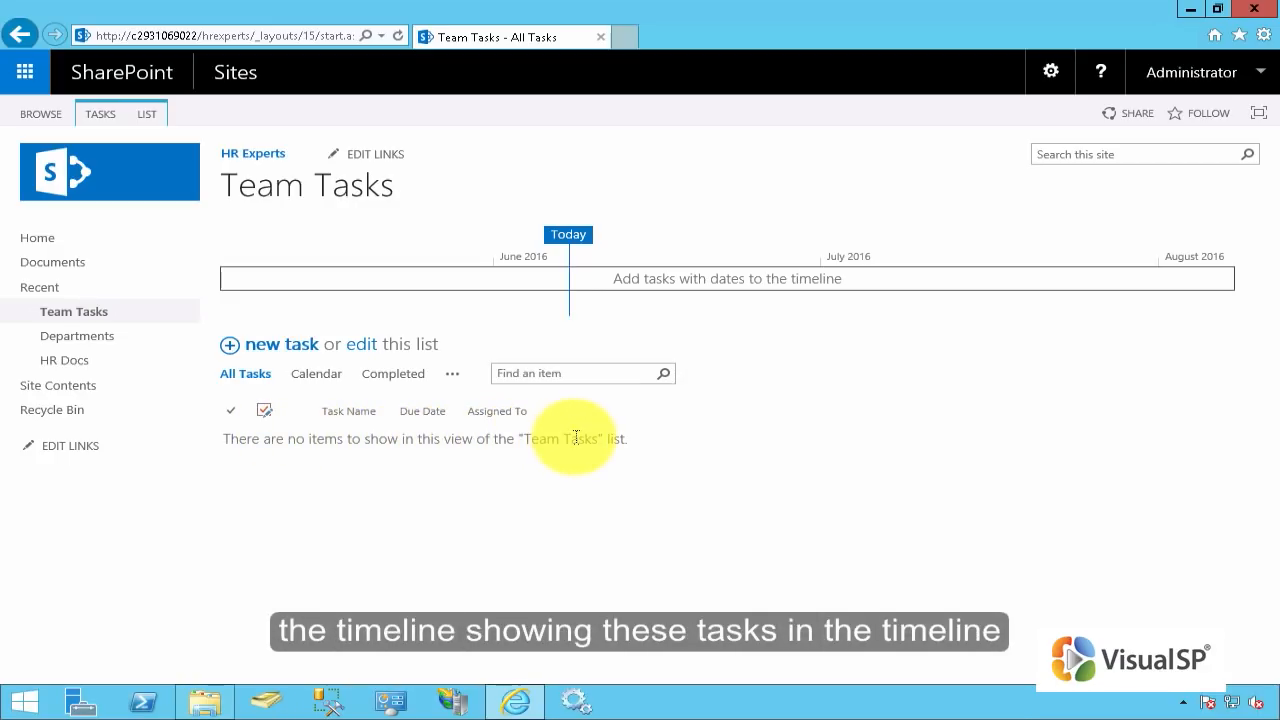
mouse_move(696, 294)
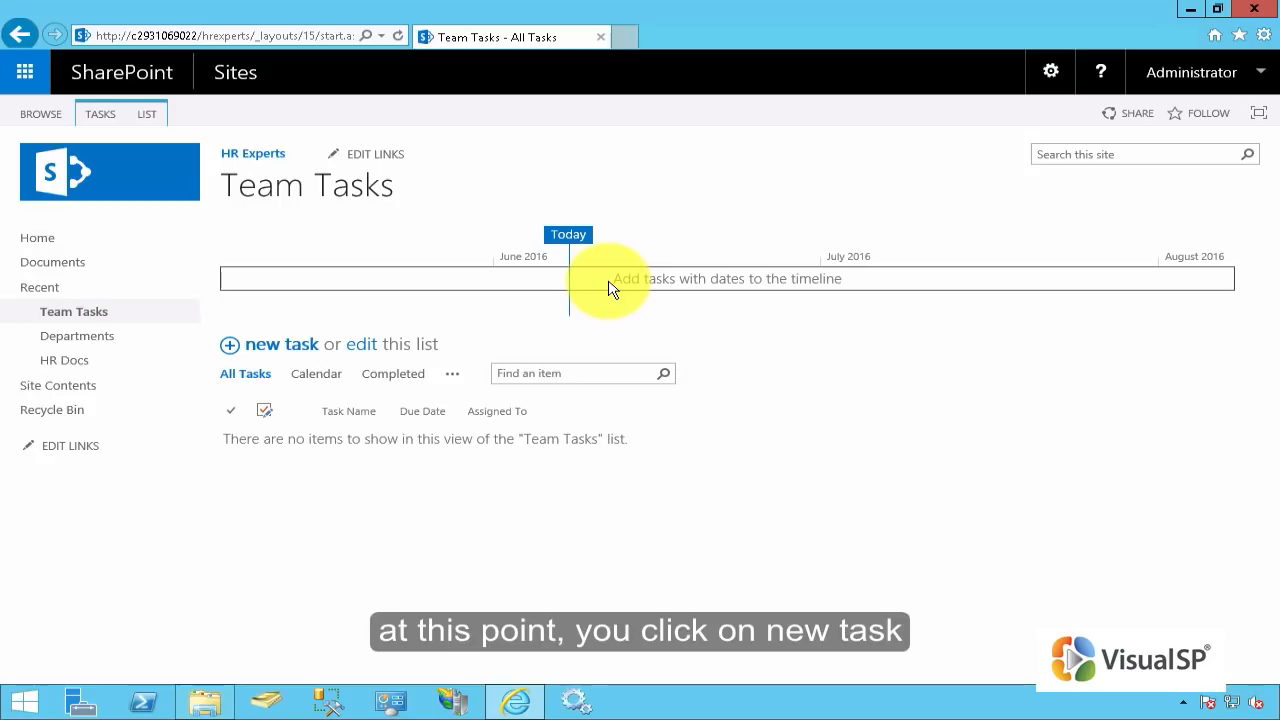
mouse_move(512, 328)
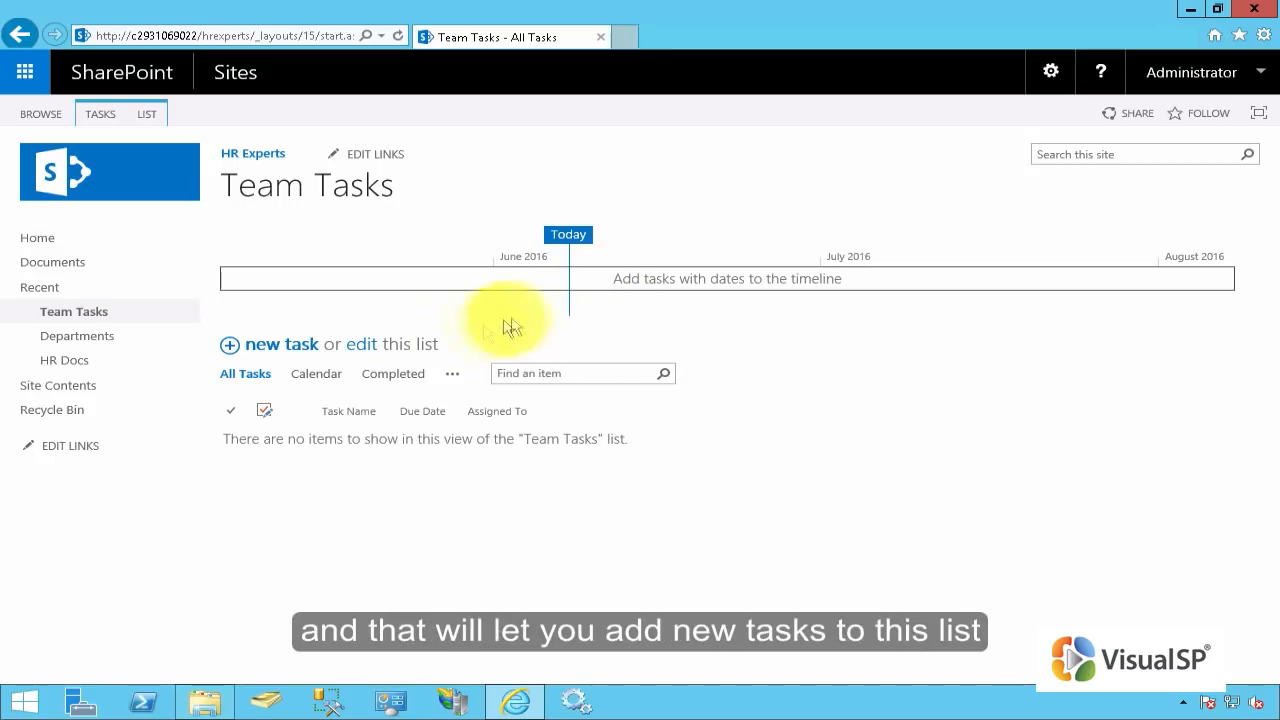
mouse_move(292, 350)
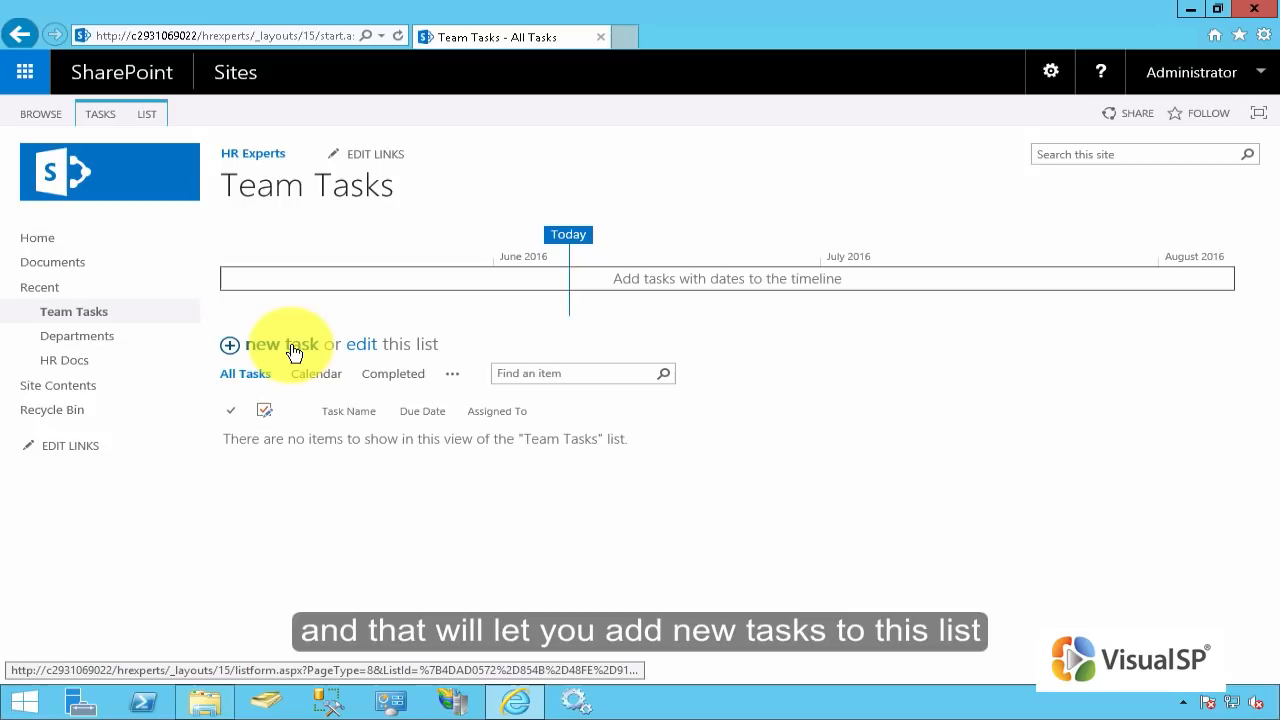